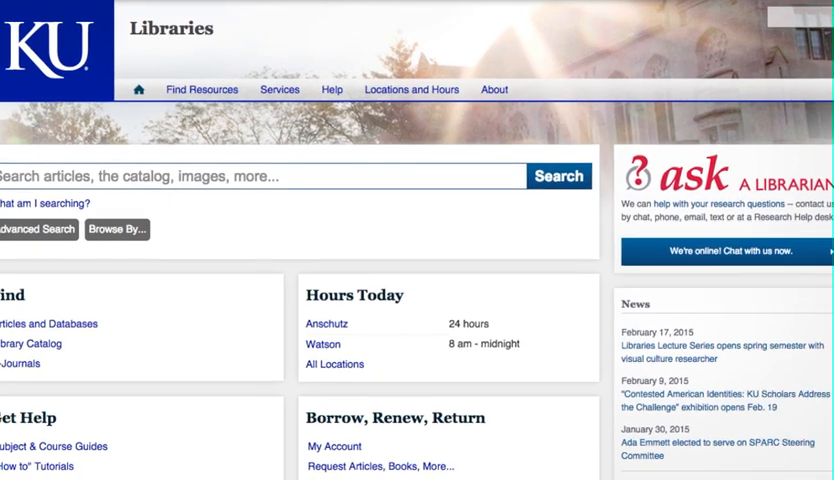
pyautogui.scroll(-3)
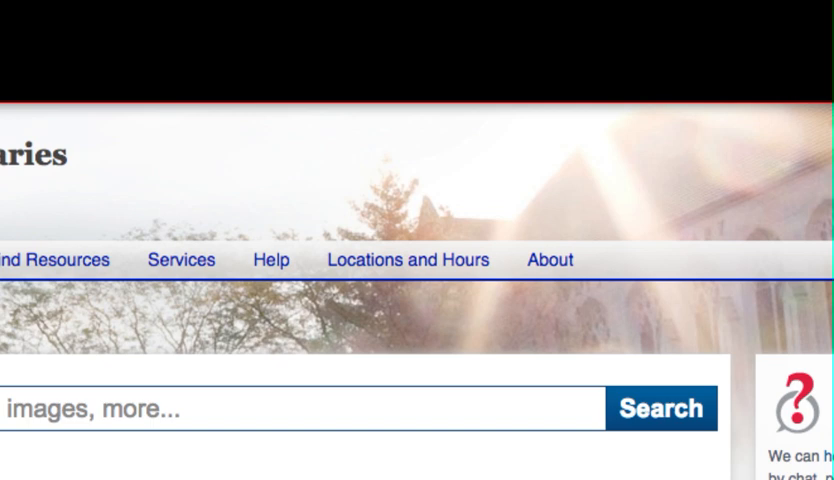
pyautogui.scroll(-3)
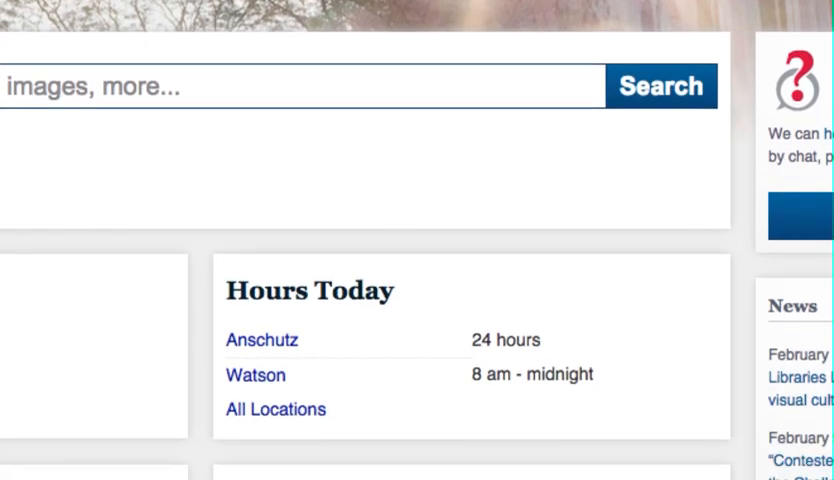
pyautogui.scroll(-3)
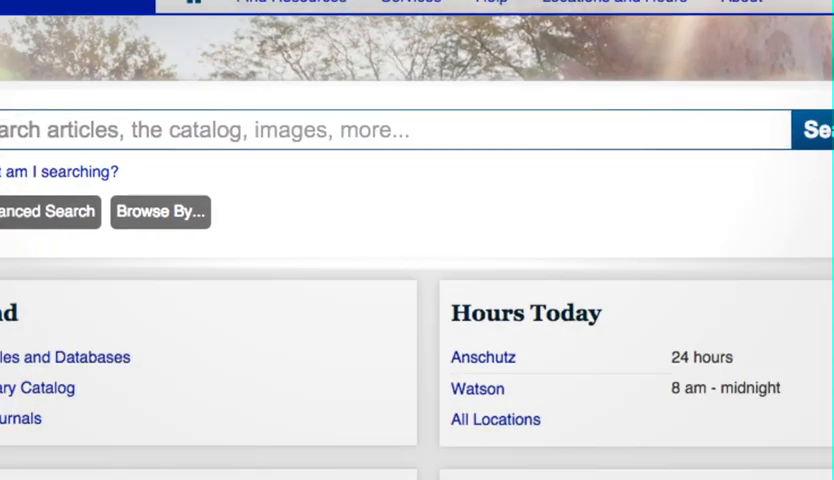
pyautogui.scroll(-3)
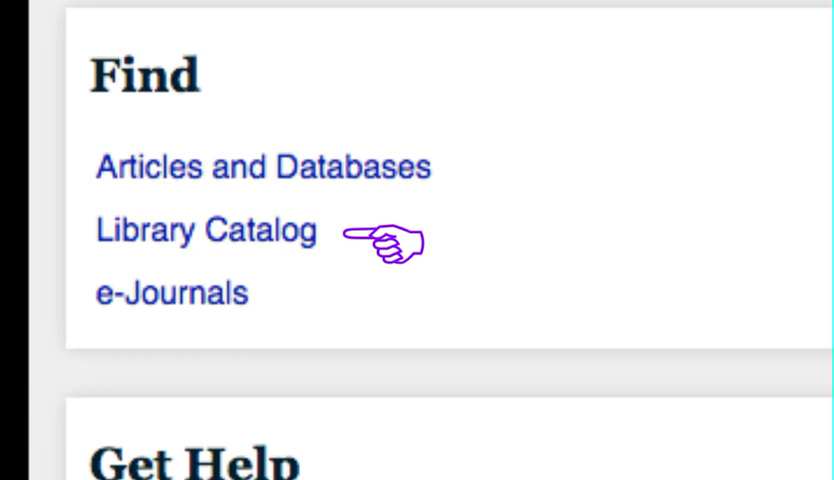
pyautogui.scroll(-3)
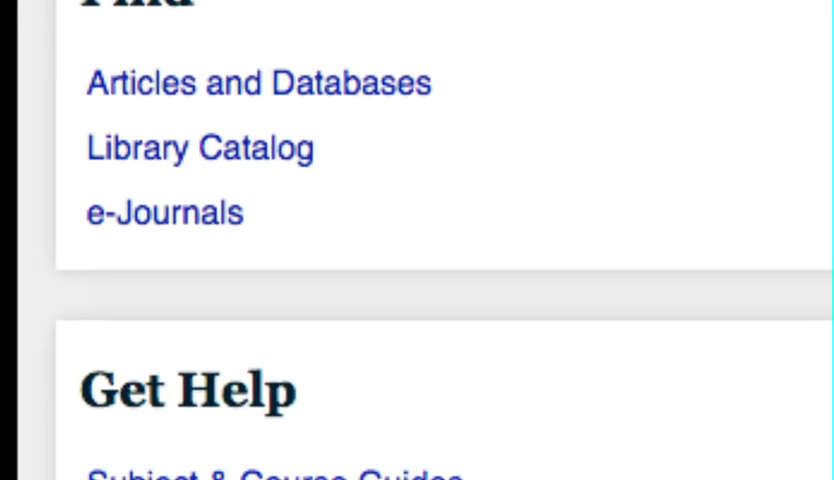
pyautogui.scroll(-3)
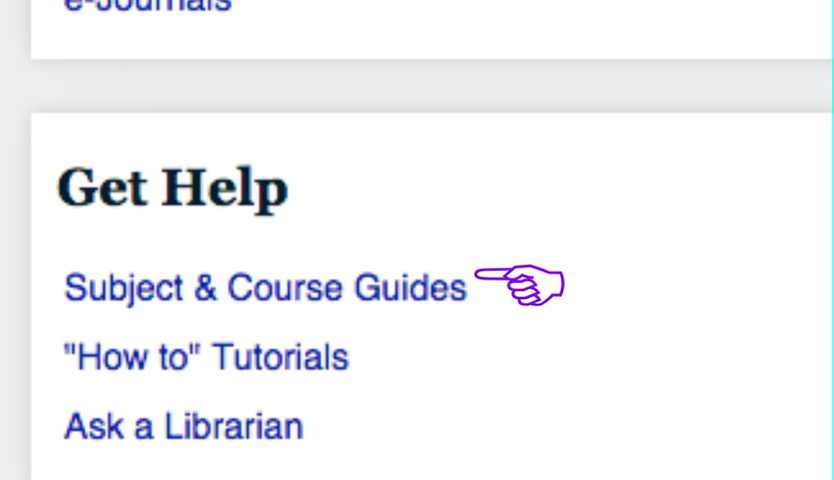
pyautogui.moveTo(400, 356)
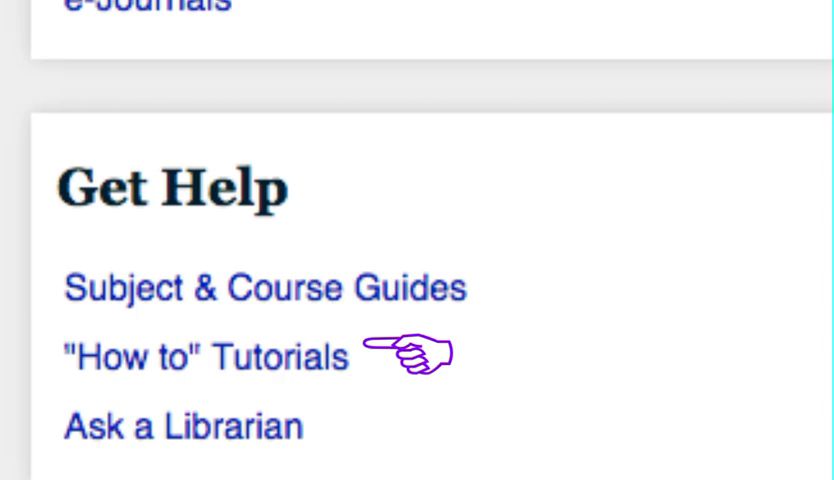